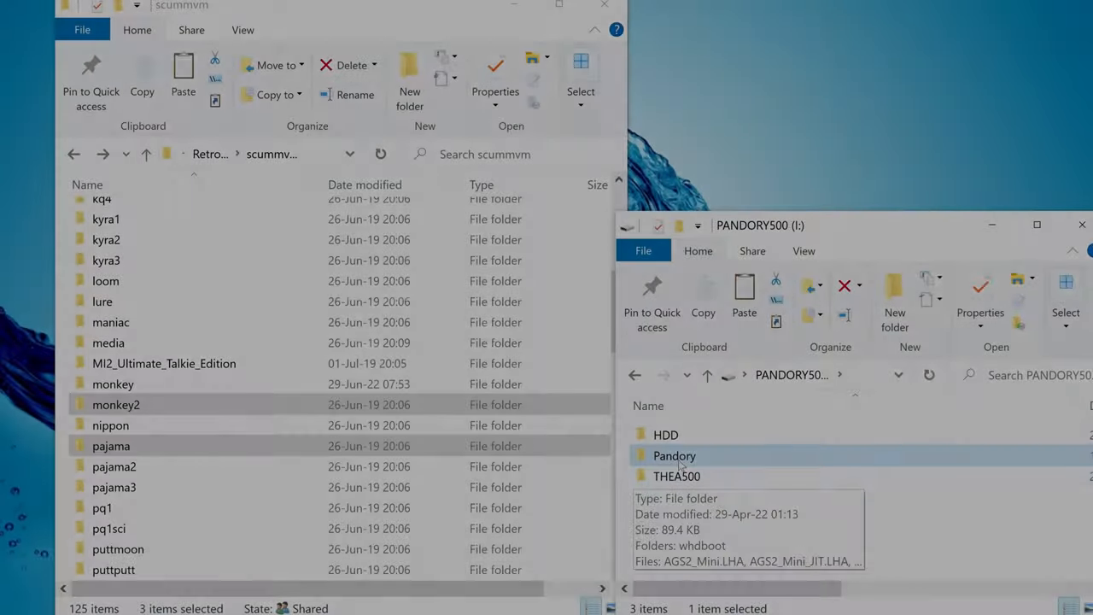
Go into Pandory's .roms > ScummVM folder and paste the copied game folders there
double_click(673, 454)
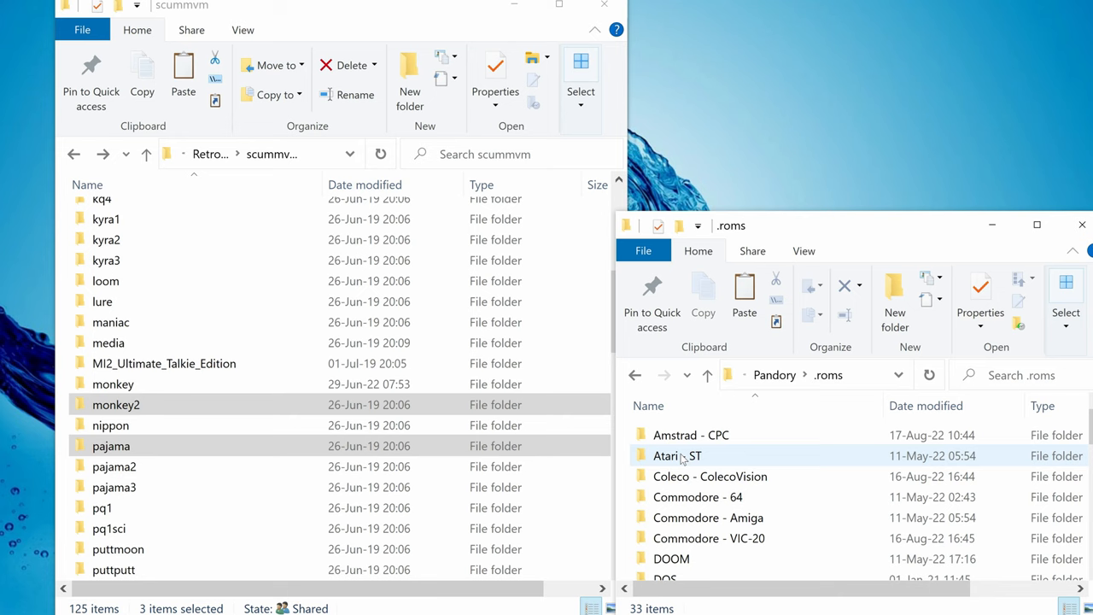
scroll("down", 3)
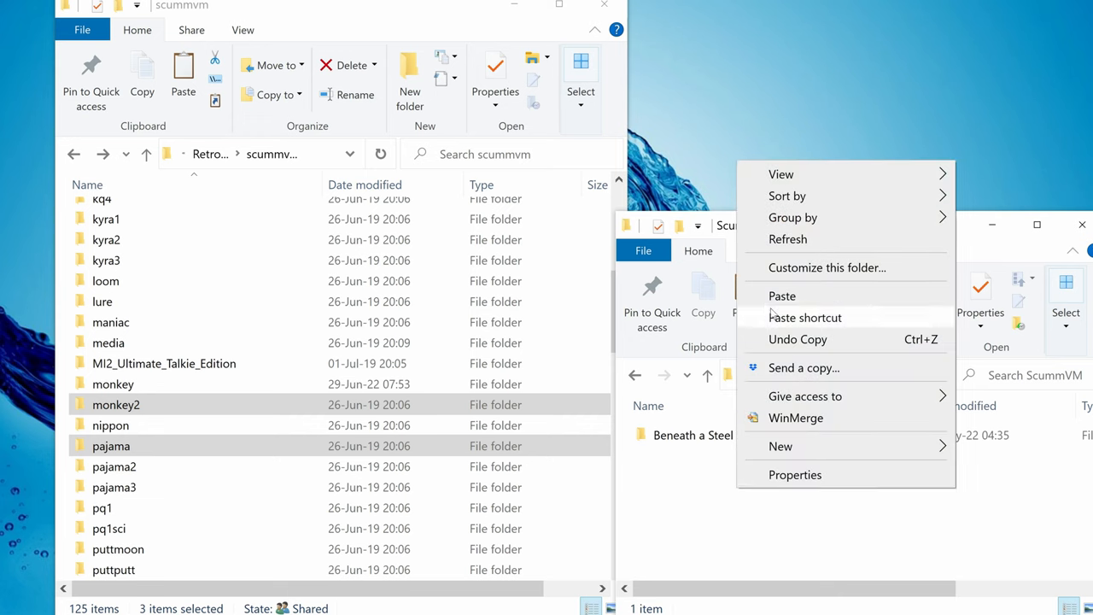
left_click(782, 296)
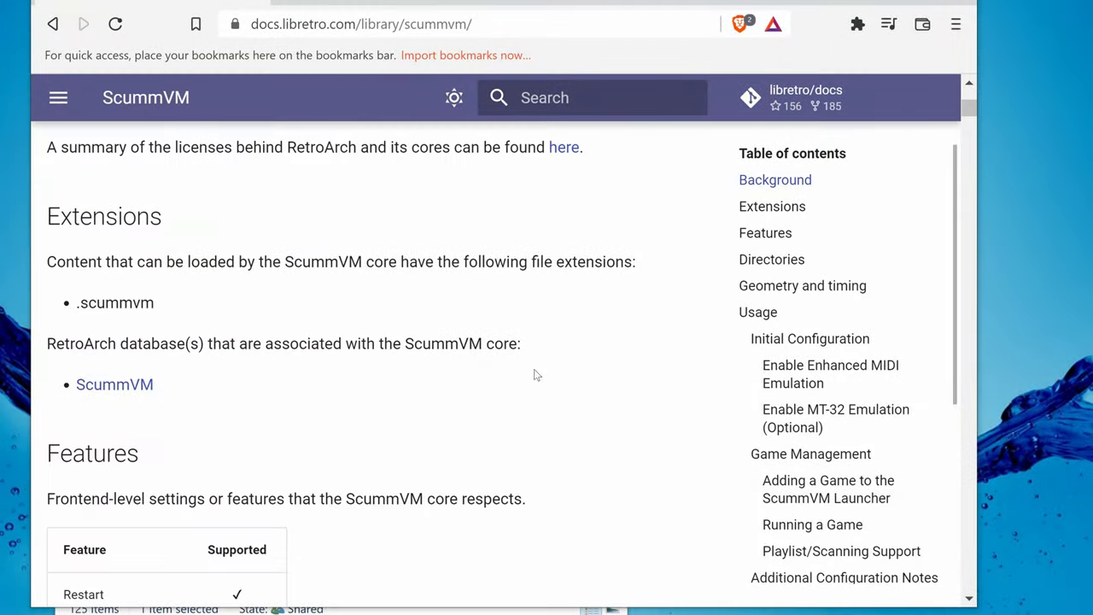
Highlight the .scummvm sentence under Running a Game and follow the ScummVM Compatibility Page link
scroll("down", 3)
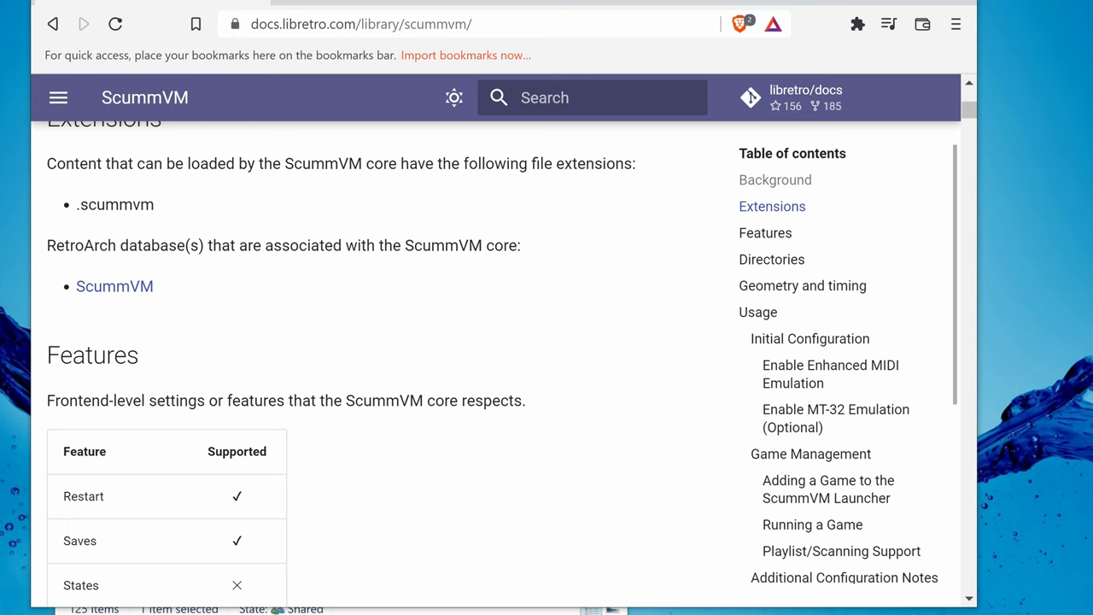
scroll("down", 3)
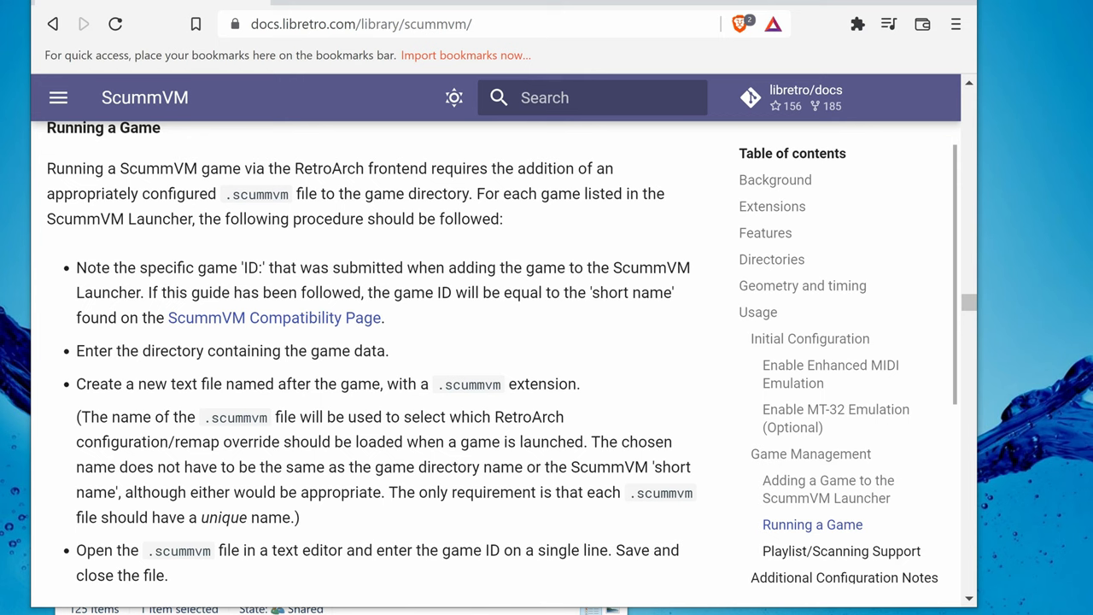
left_click_drag(225, 195, 444, 195)
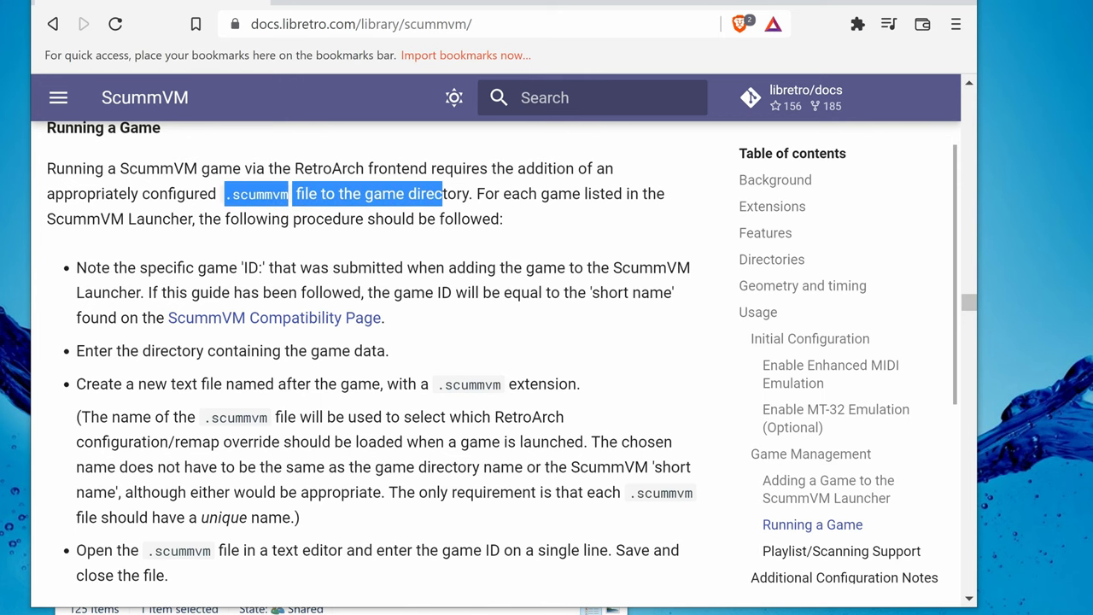
left_click(273, 316)
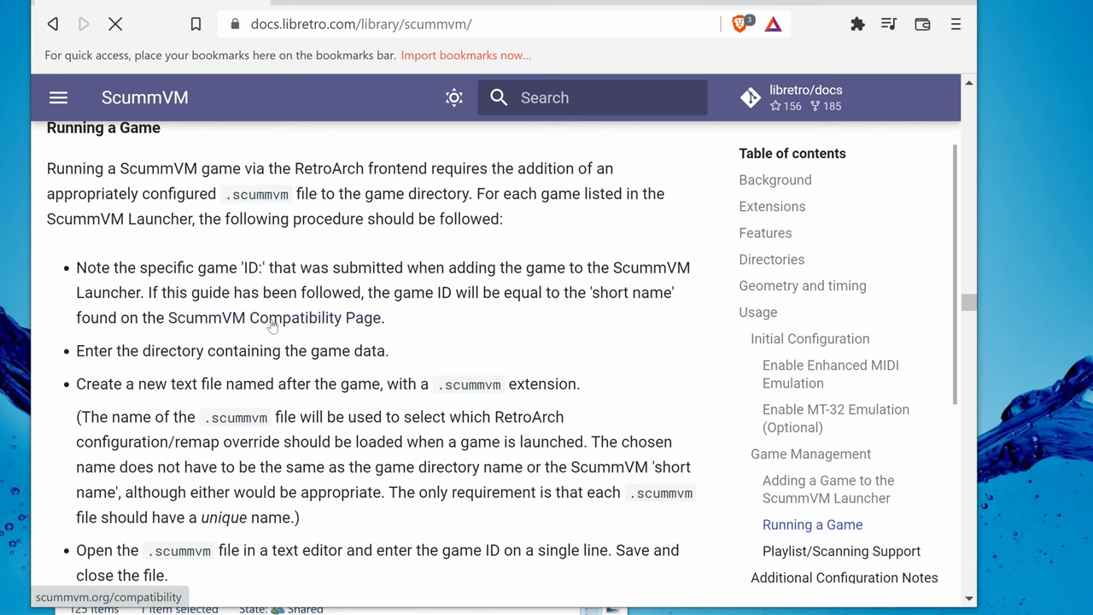
left_click(270, 316)
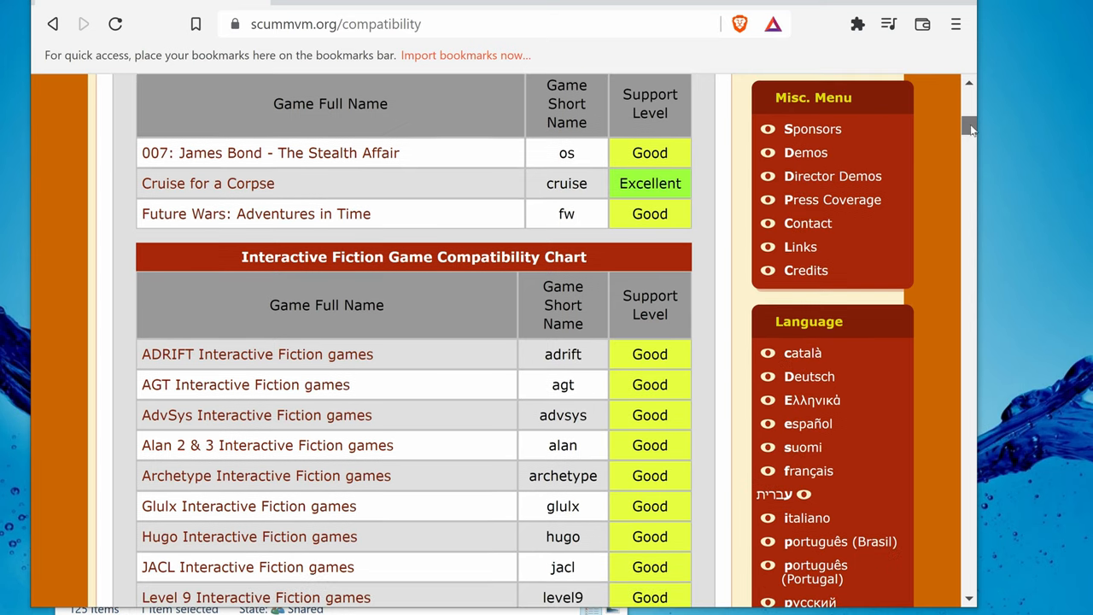
scroll("down", 3)
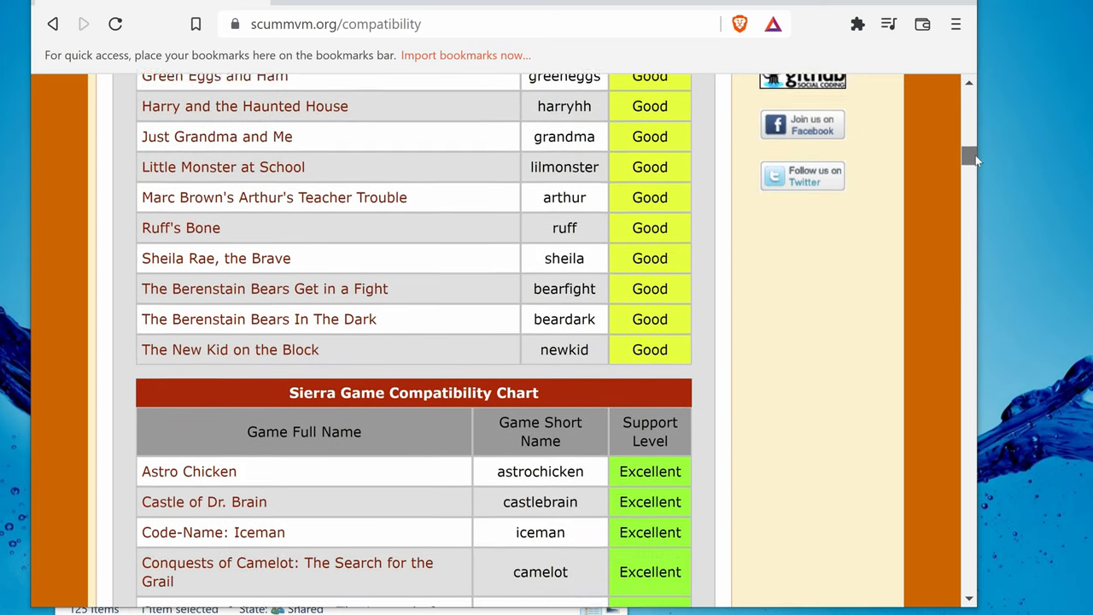
scroll("down", 3)
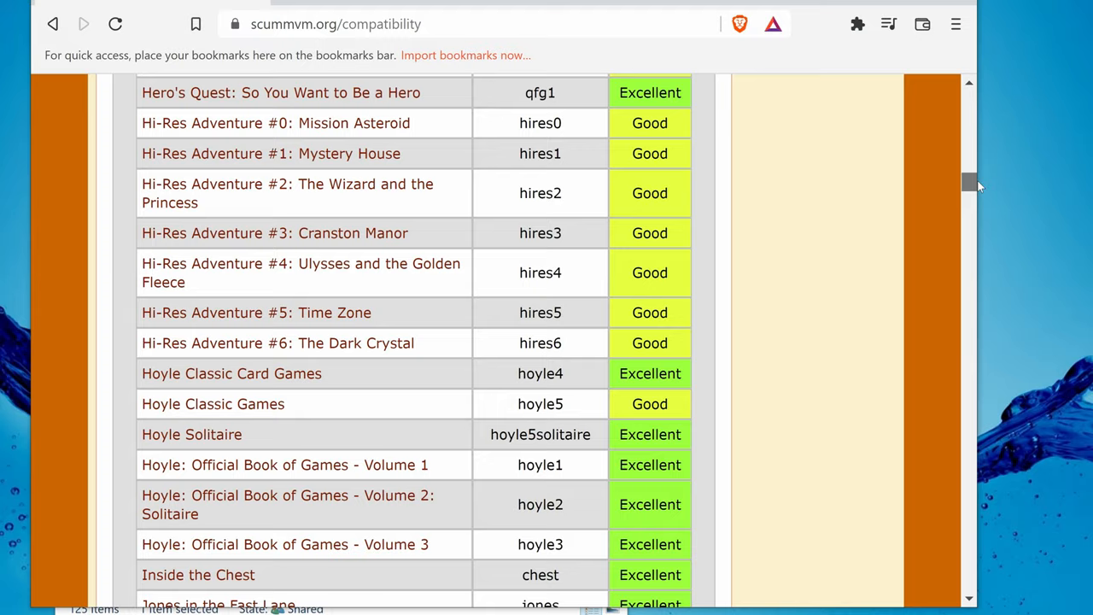
scroll("down", 3)
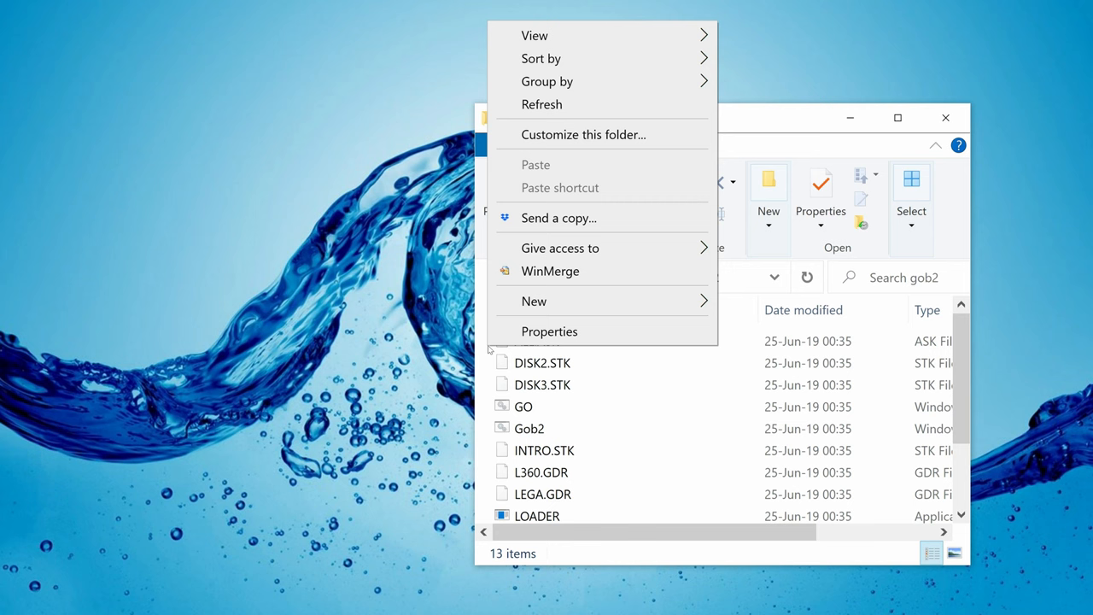
Start creating a new text document inside the gob2 game folder
left_click(533, 300)
type("gob2")
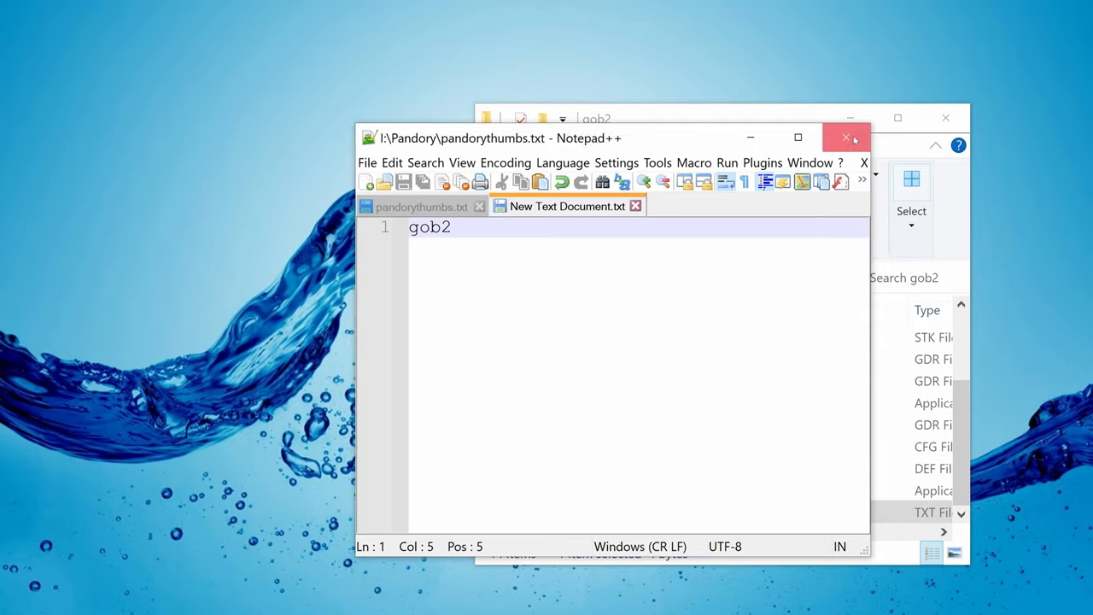
Locate the Gobliins 2 name in pandorythumbs.txt and copy it via the context menu
left_click(420, 205)
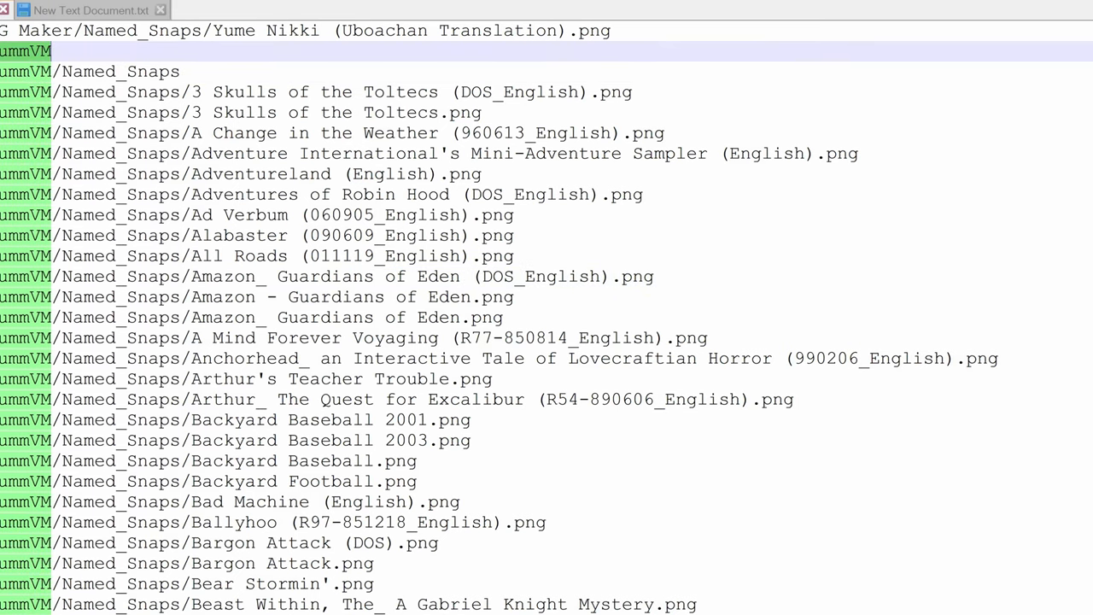
scroll("down", 3)
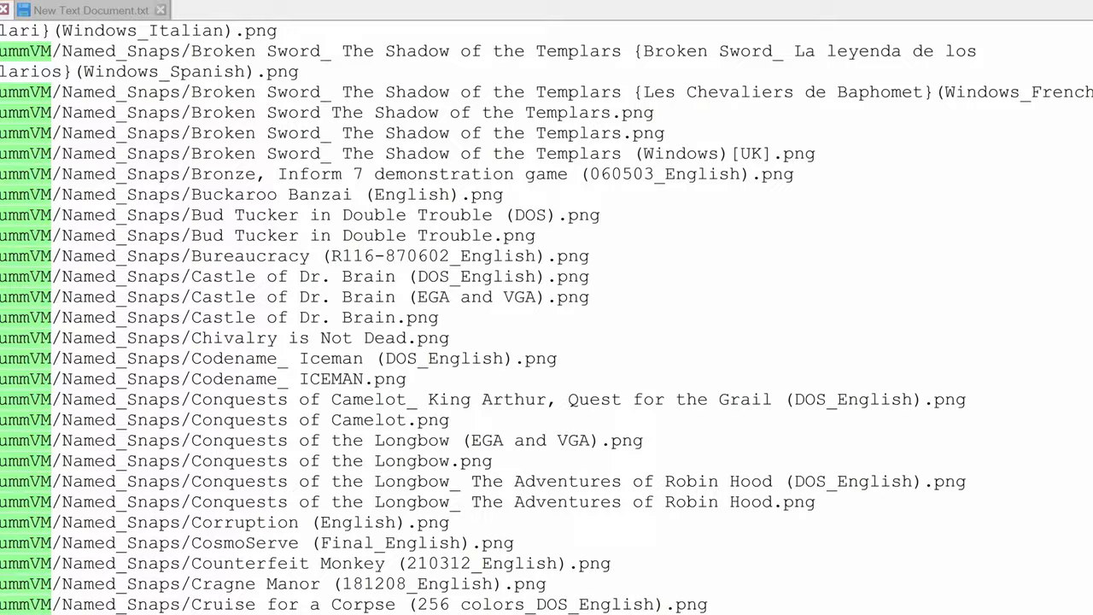
scroll("down", 3)
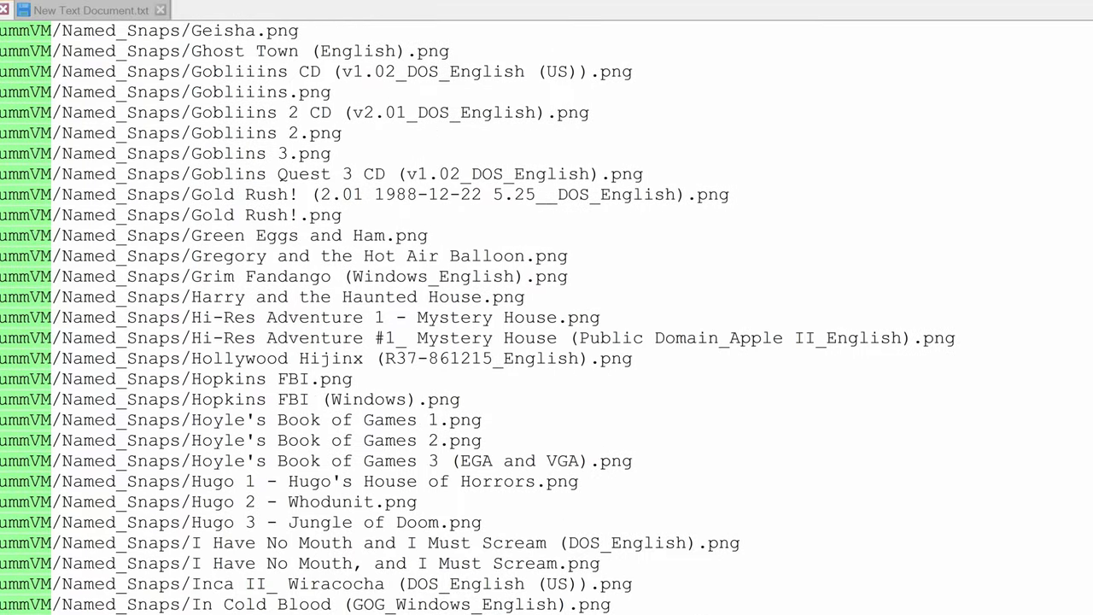
scroll("up", 3)
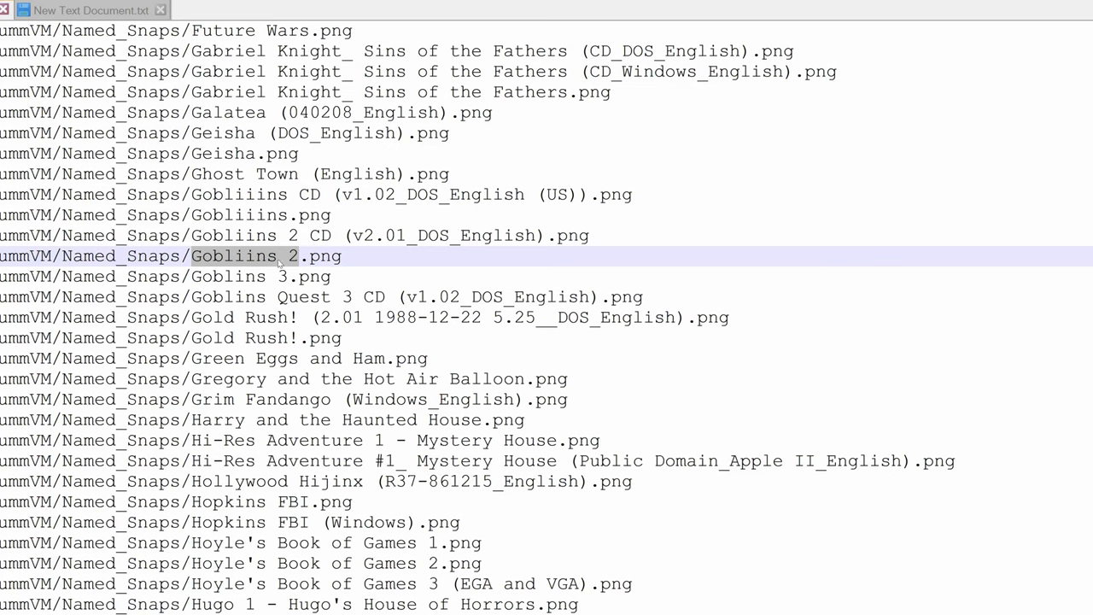
right_click(281, 256)
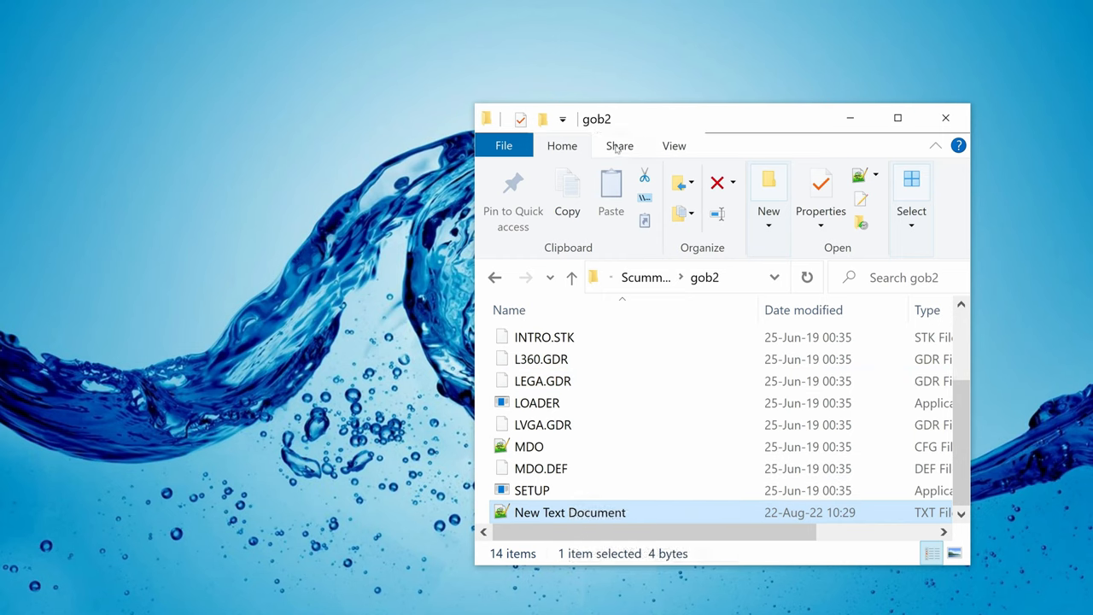
Turn on File name extensions in the folder's View options
left_click(673, 145)
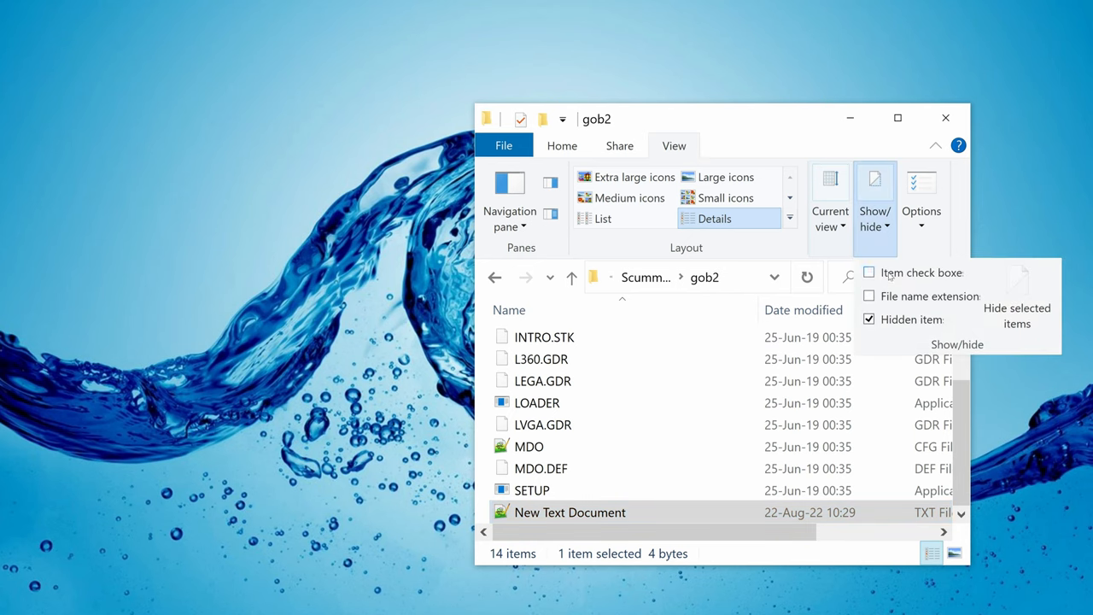
left_click(868, 295)
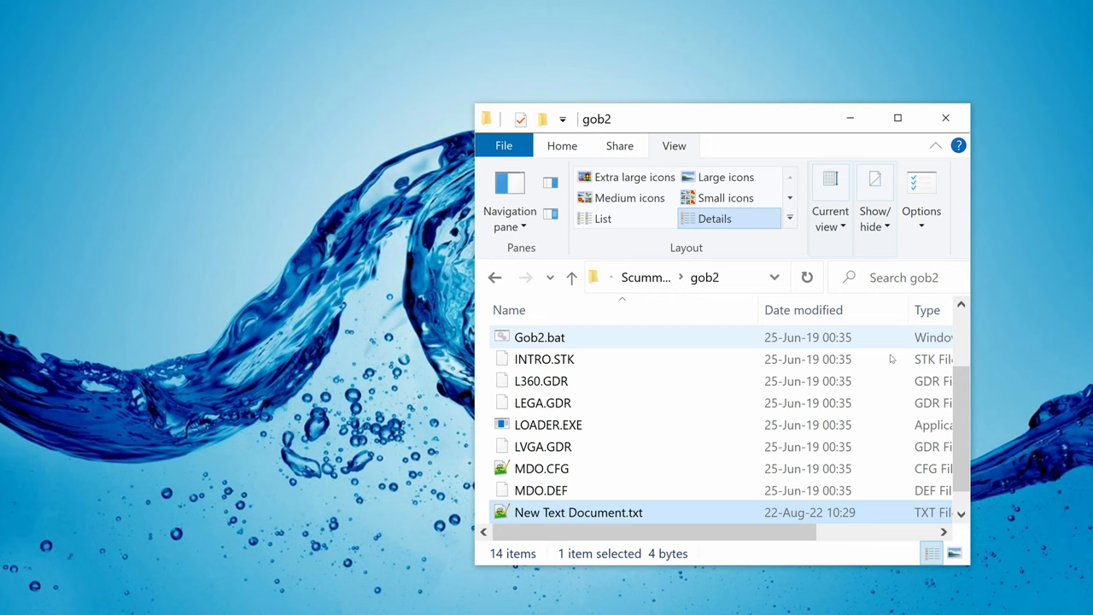
Rename gob2's new text document to 'Gobliins 2.scummvm'
right_click(577, 513)
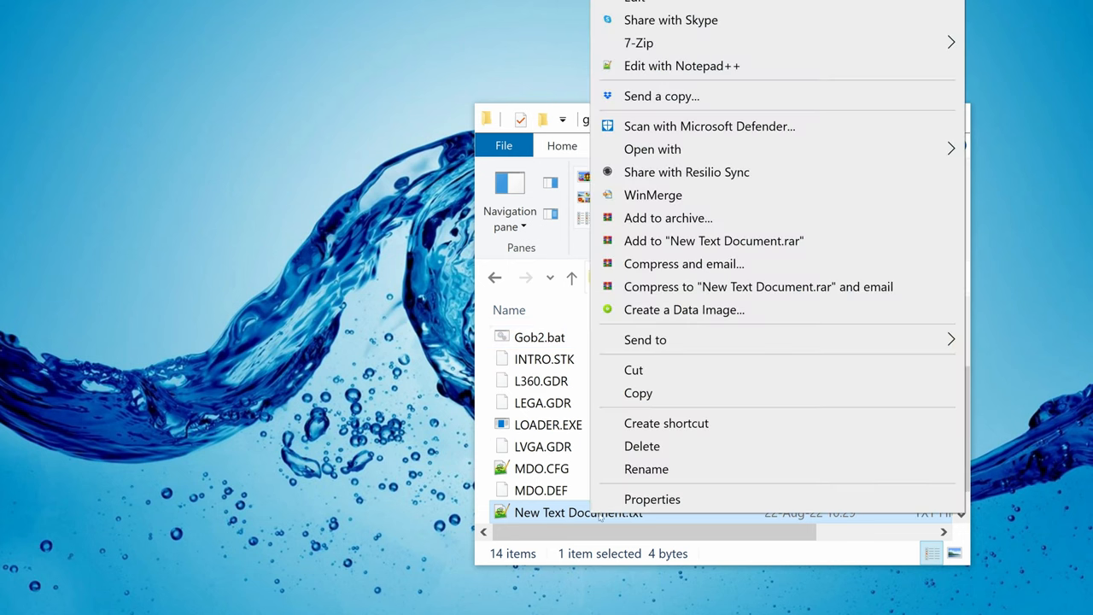
left_click(645, 467)
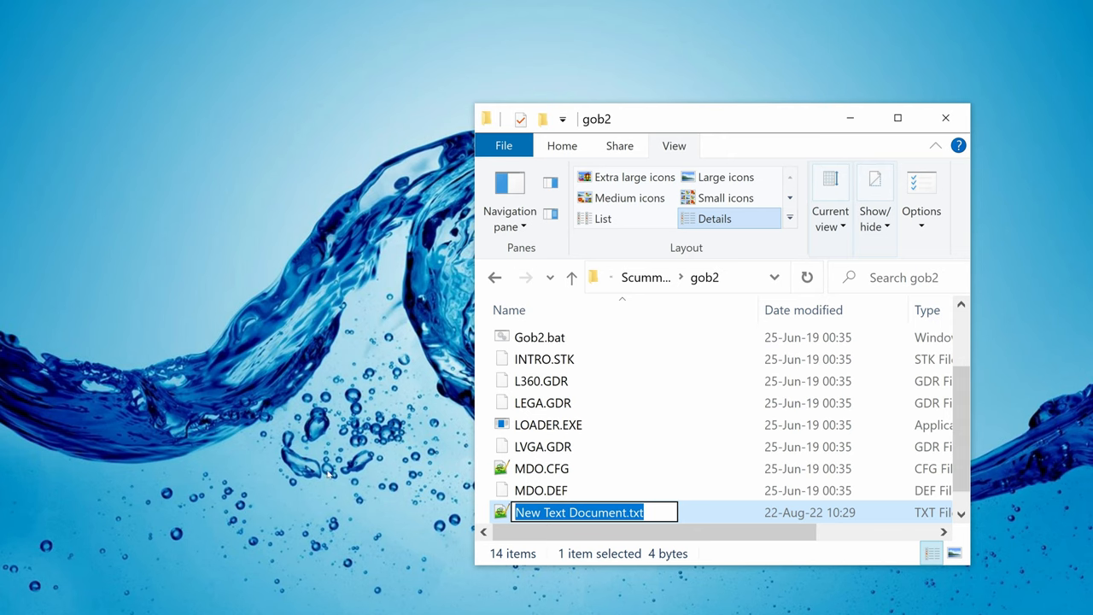
right_click(577, 512)
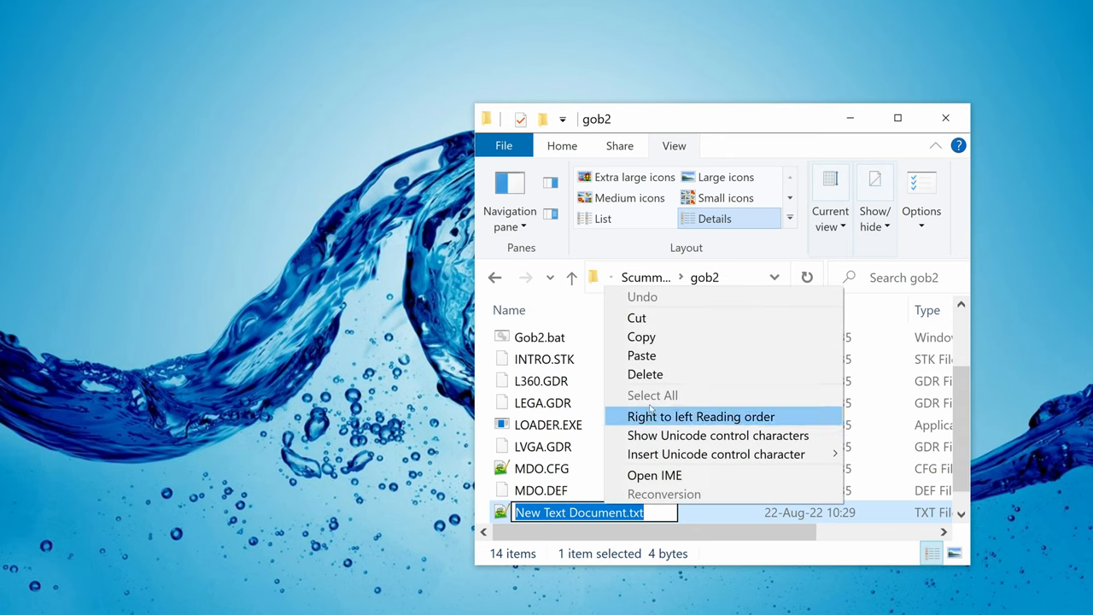
type("Gobliins 2.scummvm")
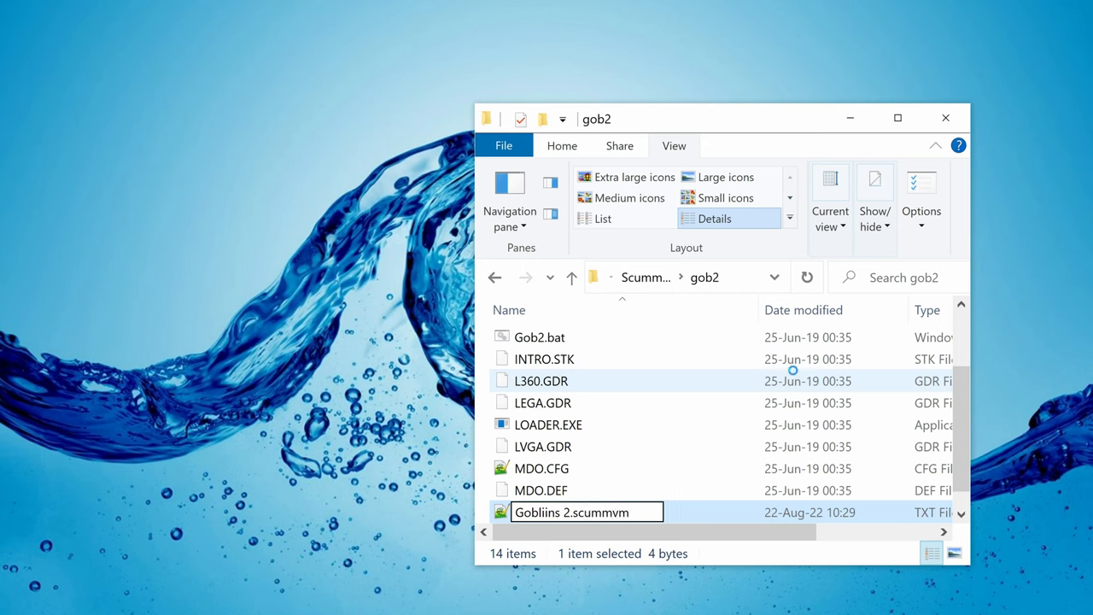
key("Return")
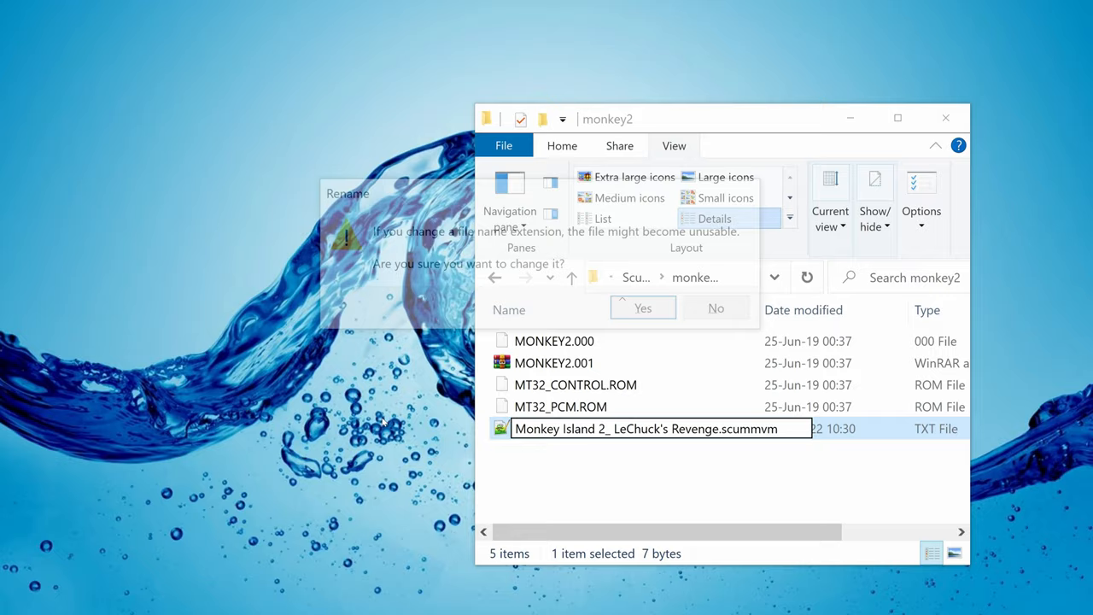
Accept the extension warning and confirm the Pajama Sam 1 .scummvm file name
left_click(642, 307)
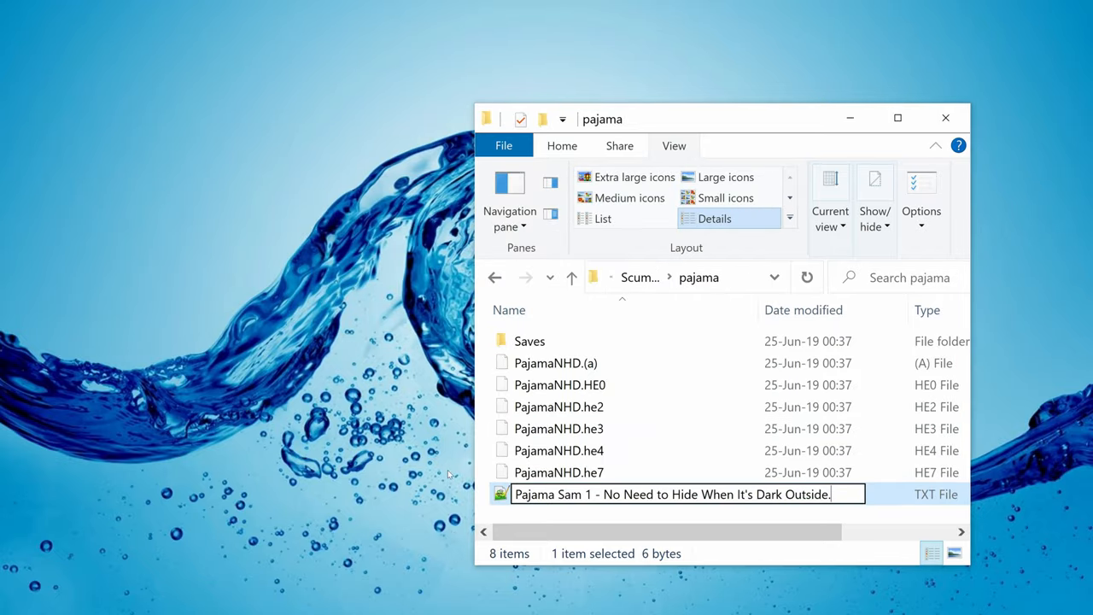
key("Return")
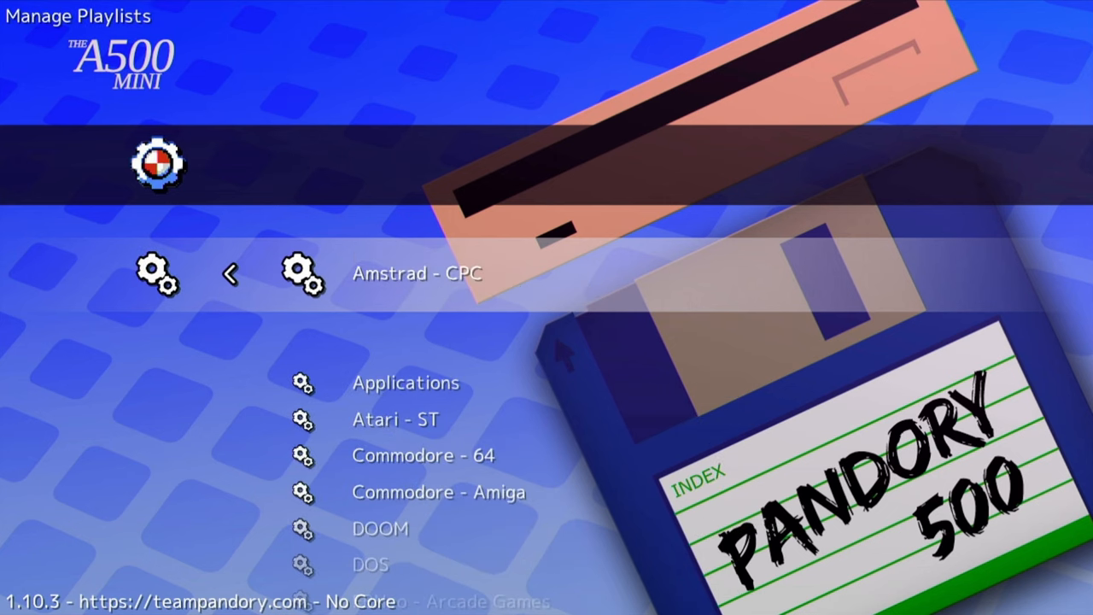
Refresh the ScummVM playlist from Manage Playlists so it rescans for new games
scroll("down", 3)
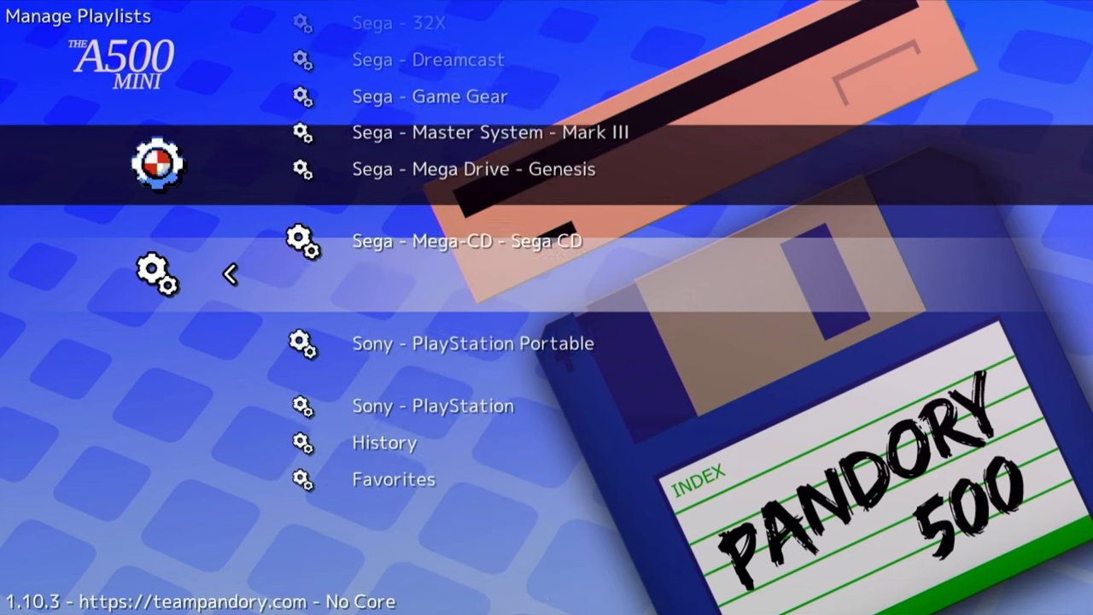
scroll("up", 3)
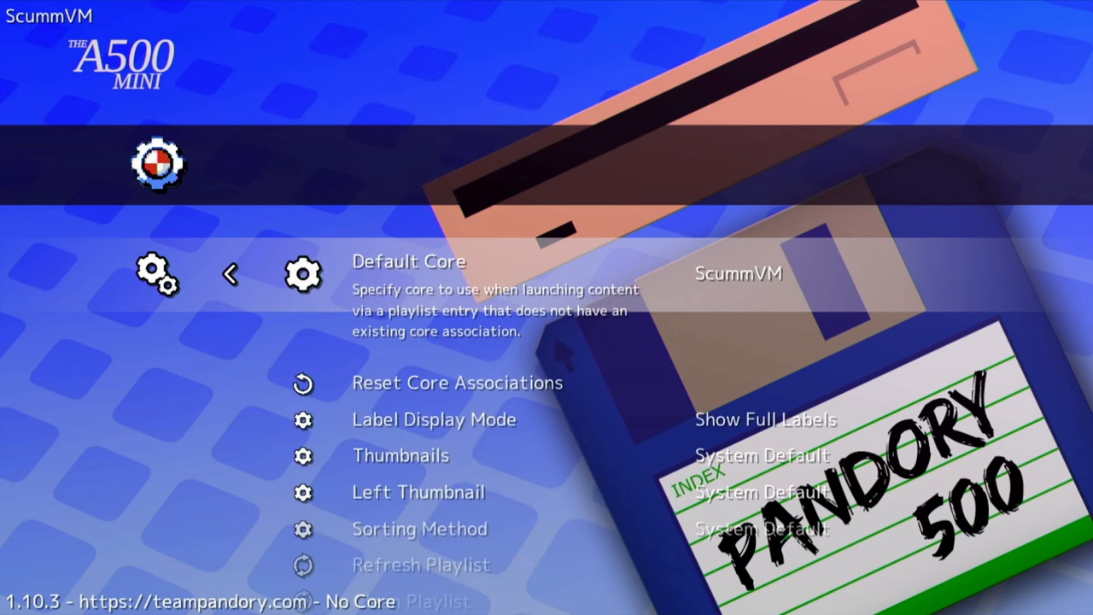
scroll("down", 3)
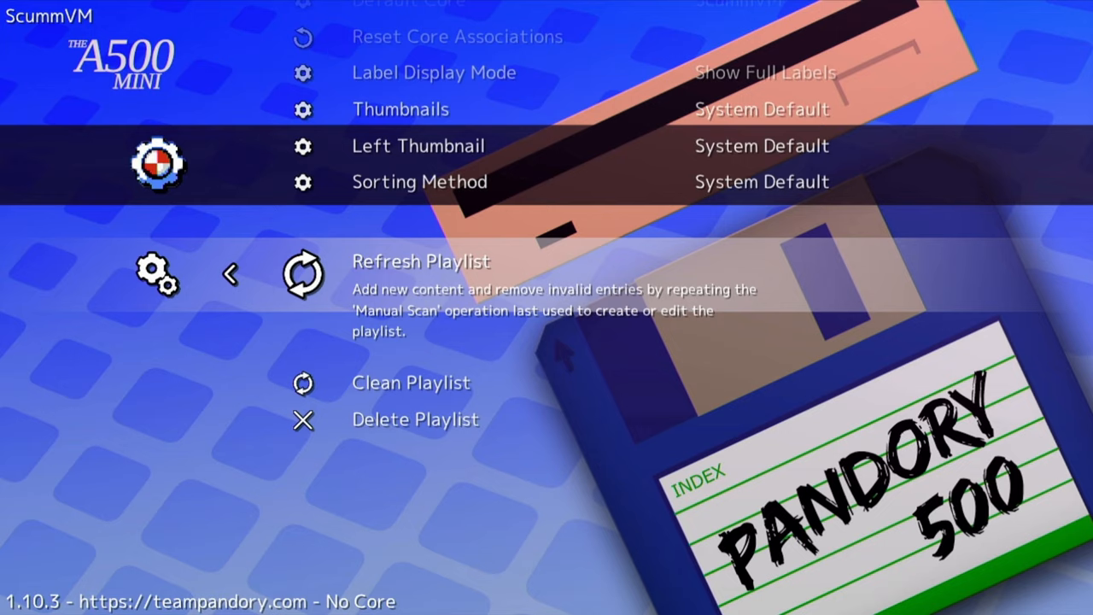
left_click(304, 262)
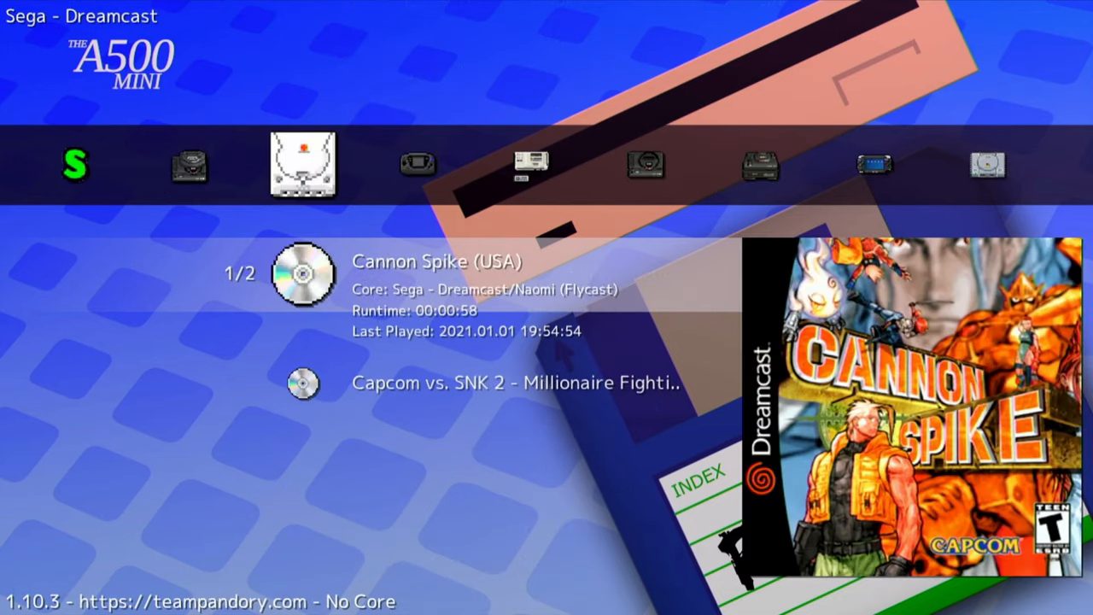
Browse to the ScummVM playlist and look through its newly added game entries
scroll("right", 3)
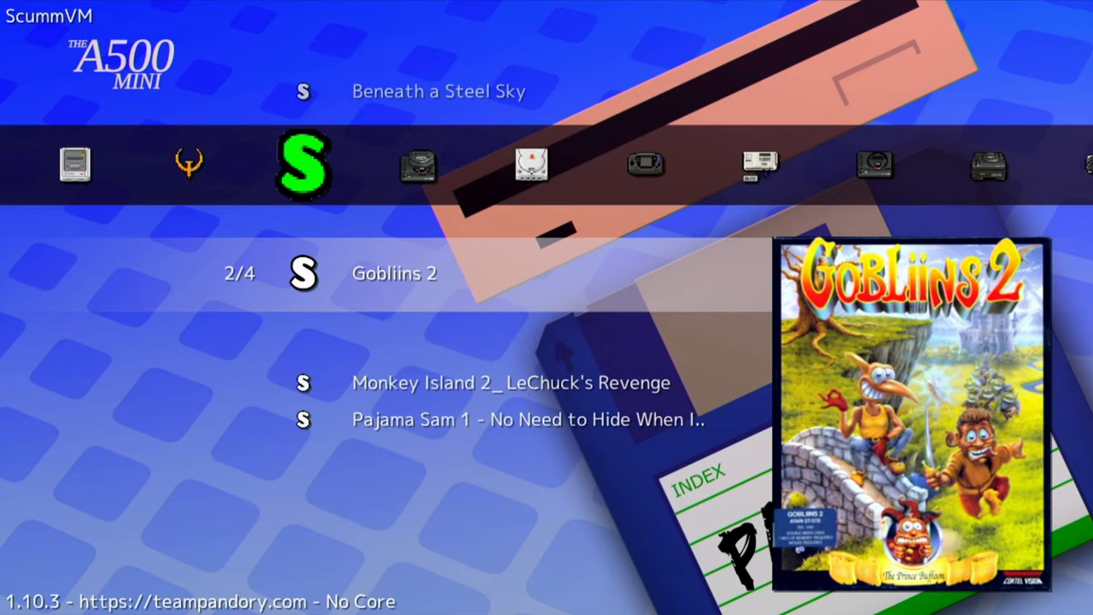
scroll("down", 3)
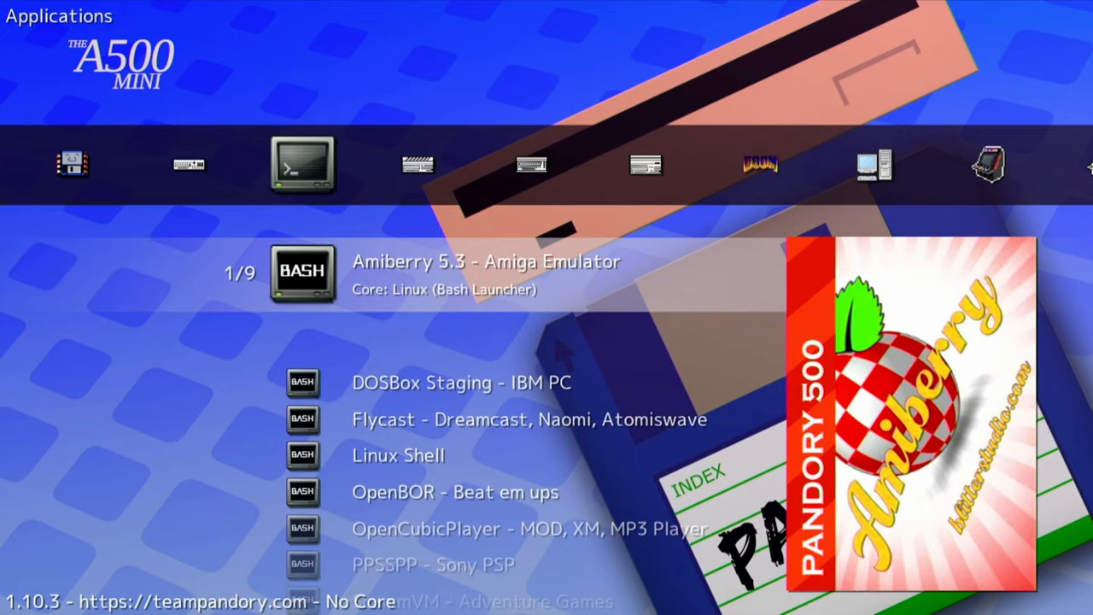
Run the ScummVM launcher entry from the Applications playlist
scroll("down", 3)
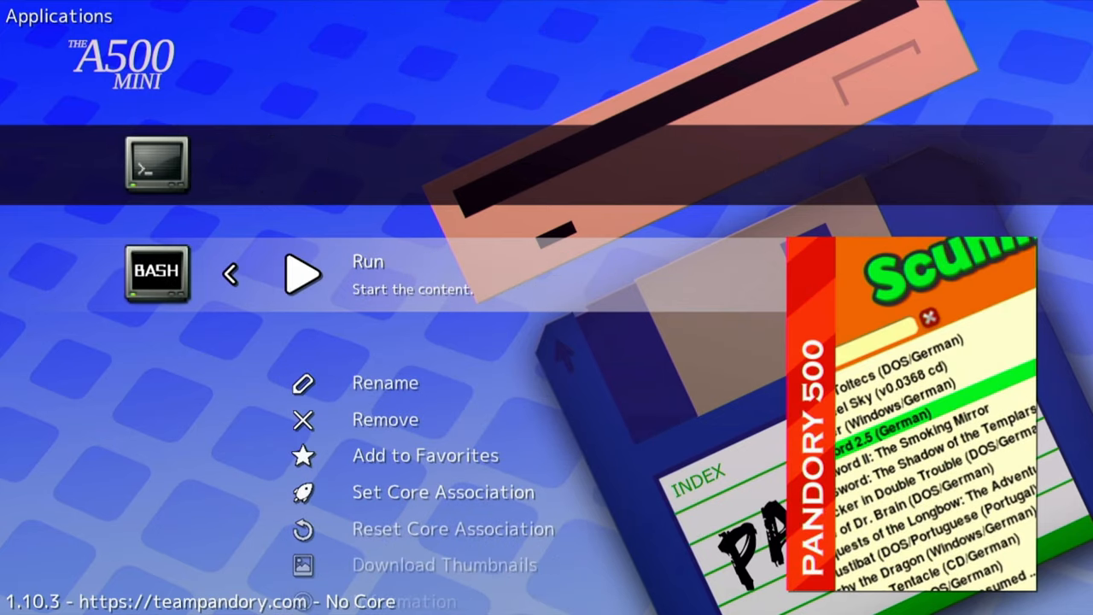
left_click(302, 273)
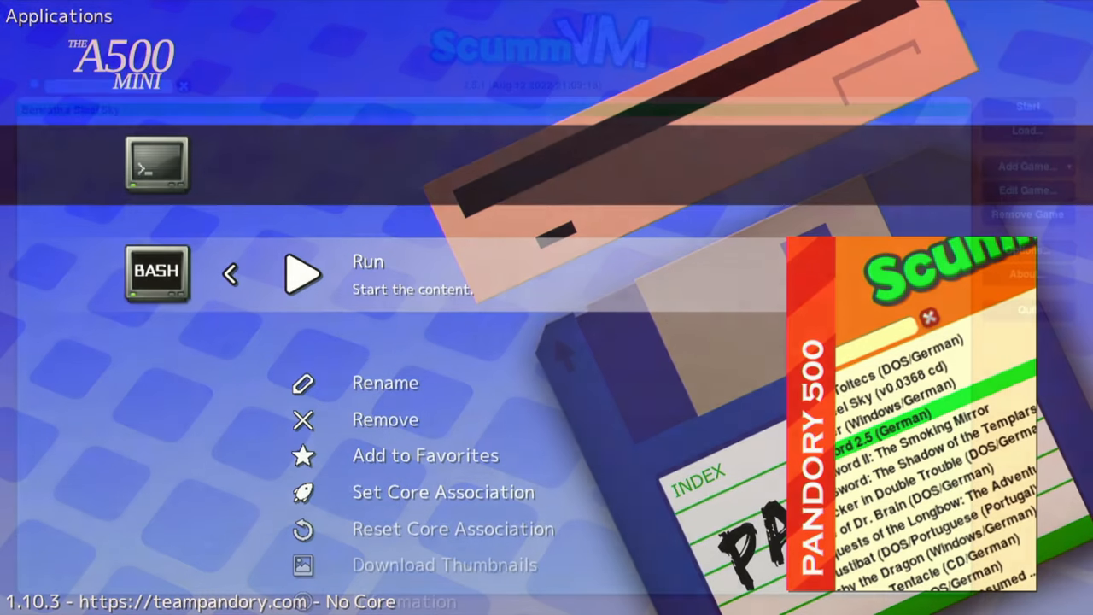
left_click(301, 273)
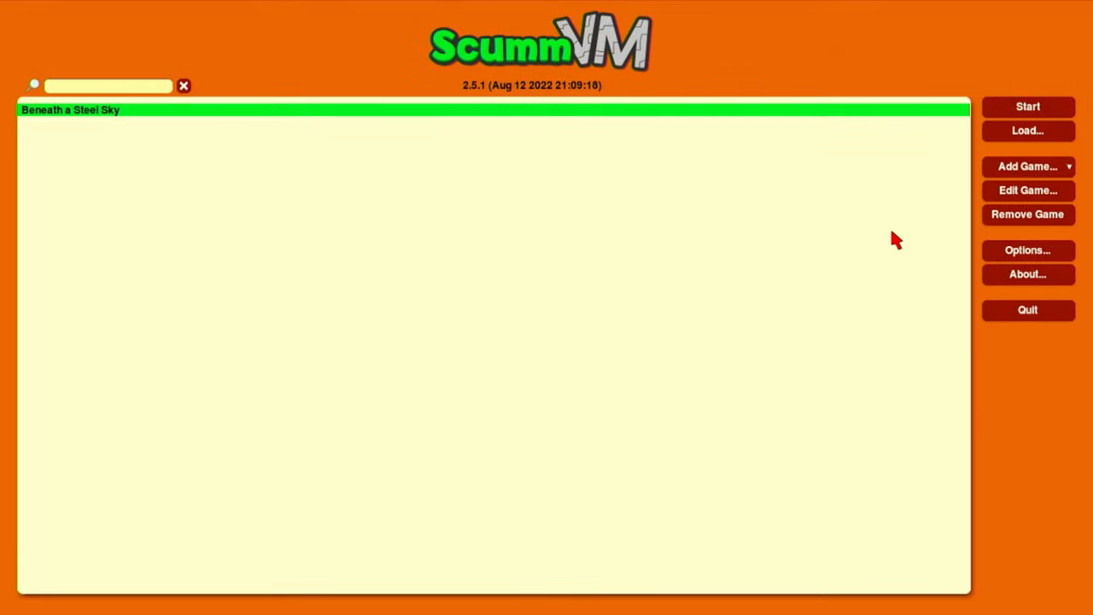
mouse_move(1068, 170)
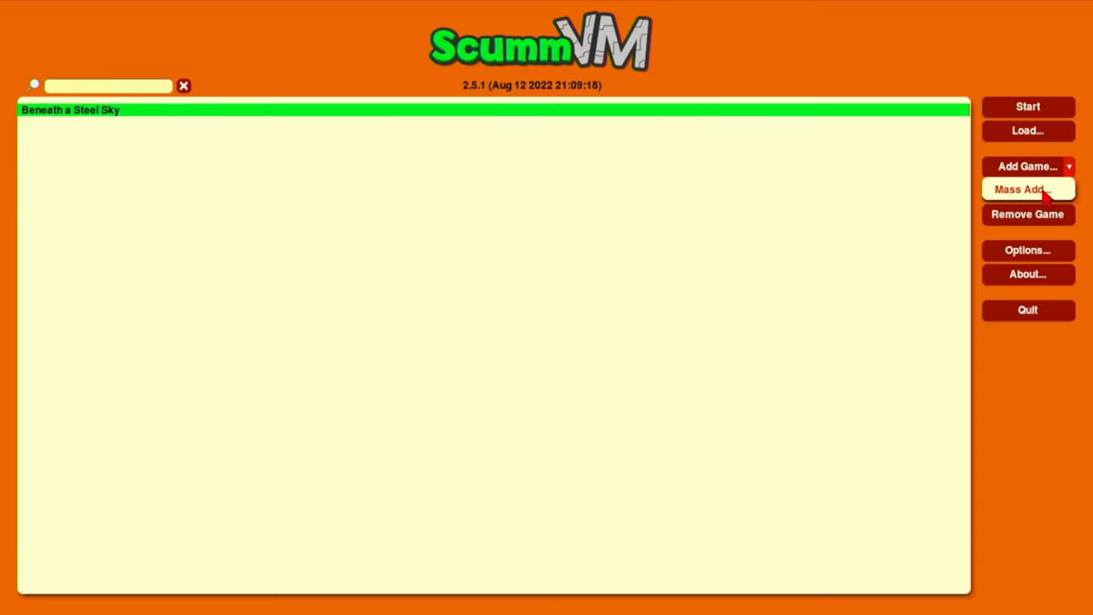
Choose Mass Add from Add Game and agree to run the mass game detector
left_click(1018, 188)
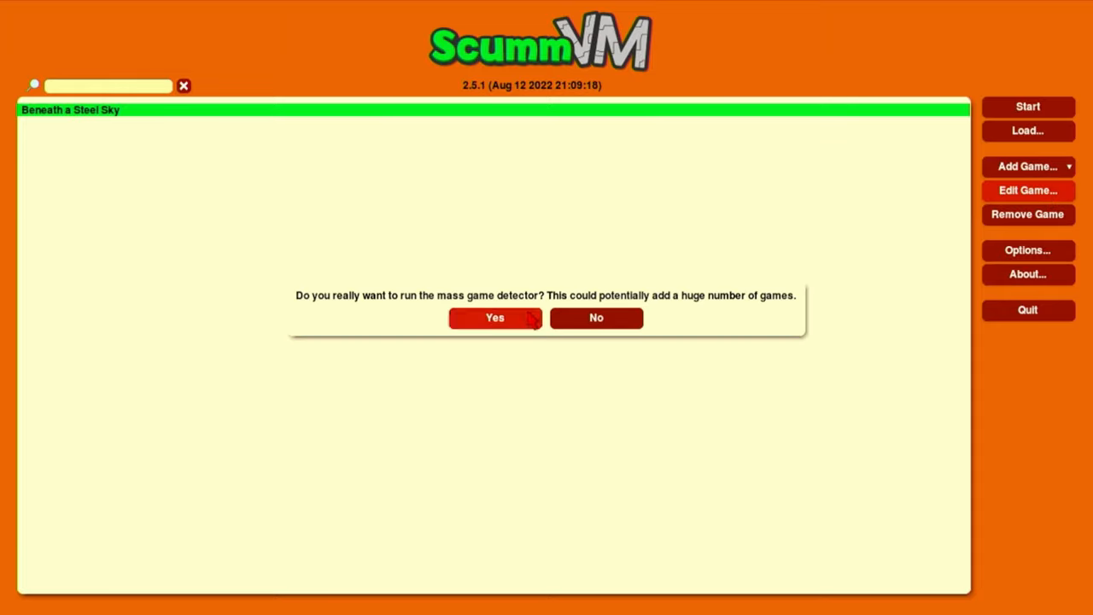
left_click(495, 316)
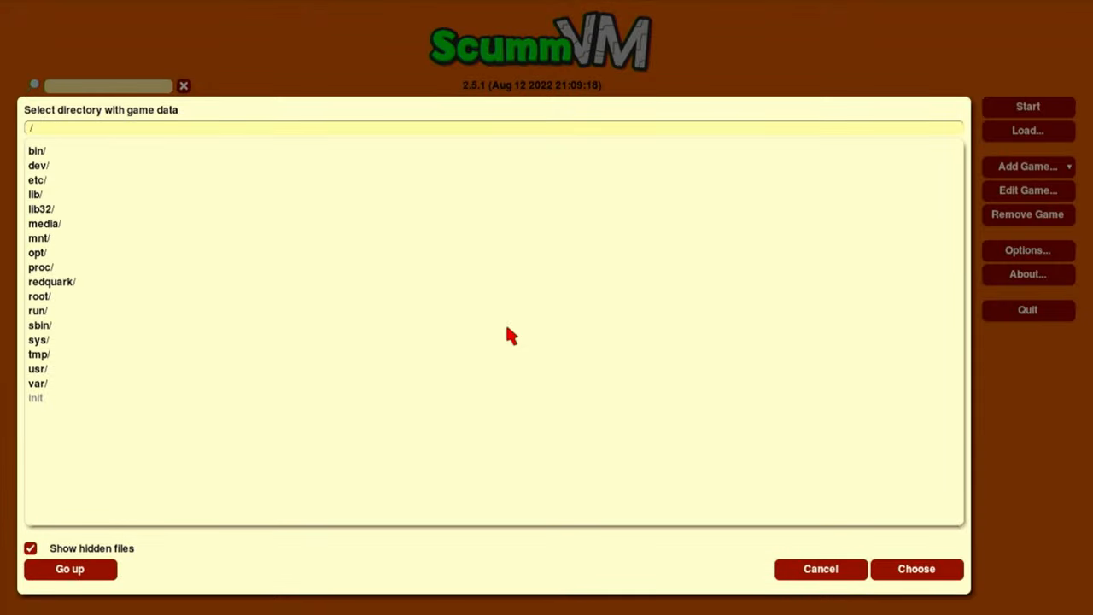
mouse_move(68, 266)
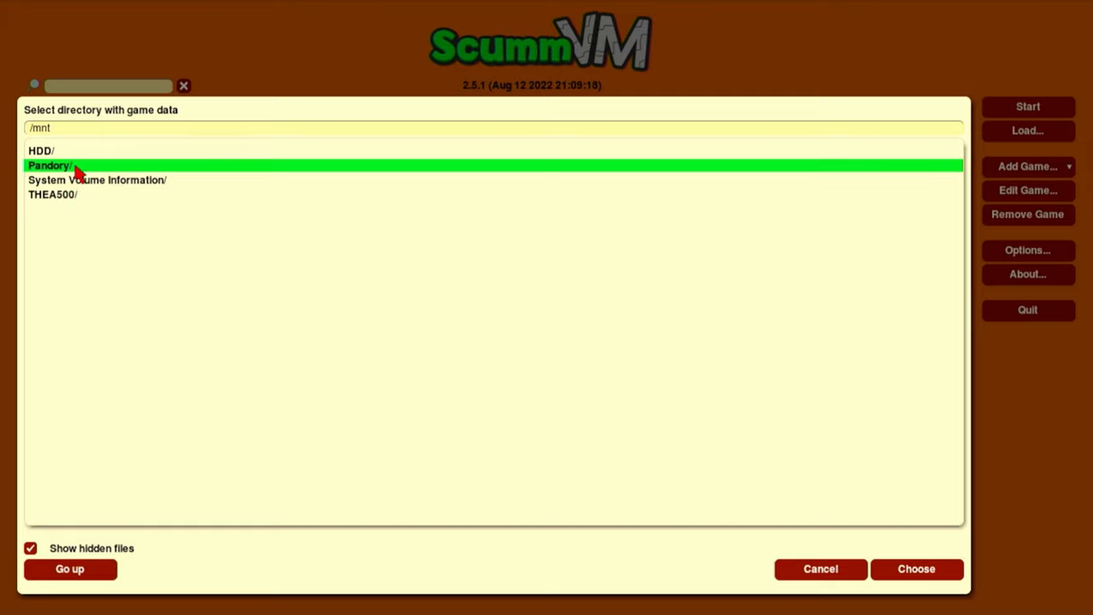
Browse the directory chooser down through Pandory and .roms into the ScummVM games folder
double_click(48, 163)
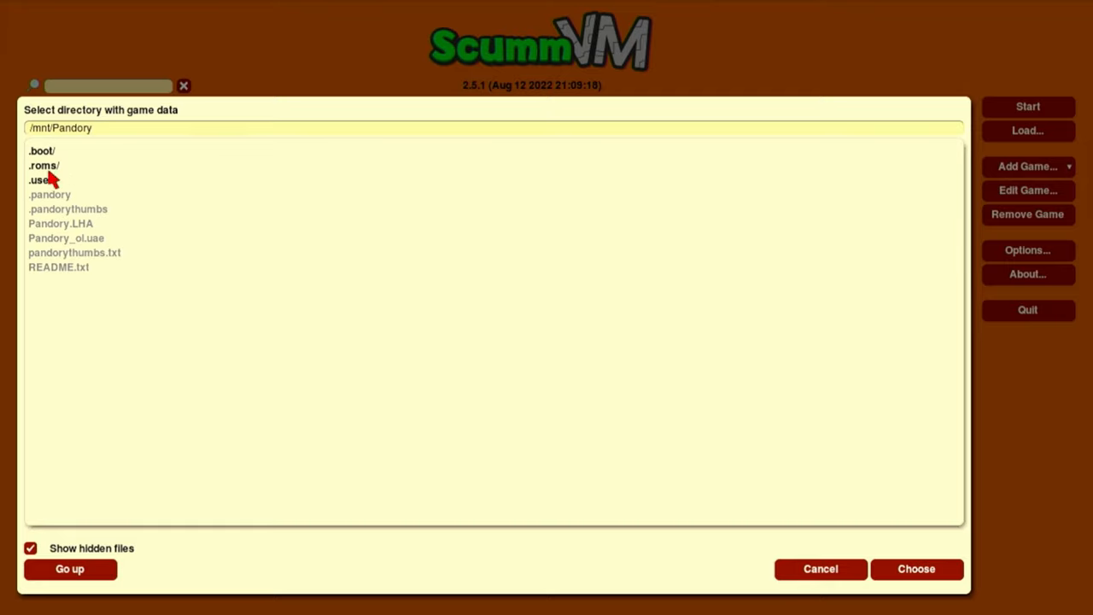
double_click(45, 164)
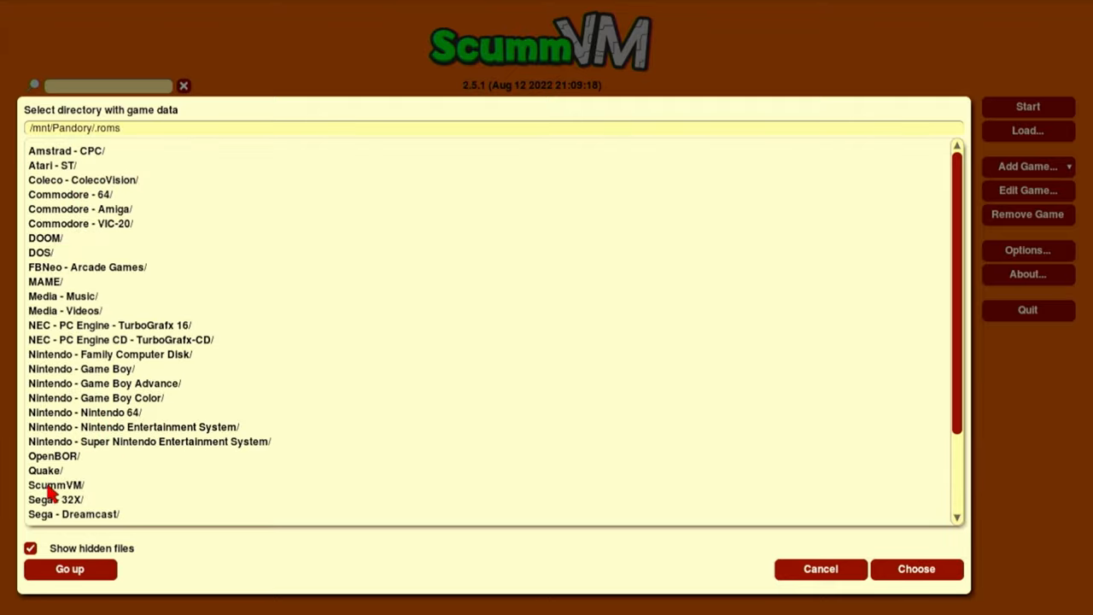
double_click(55, 485)
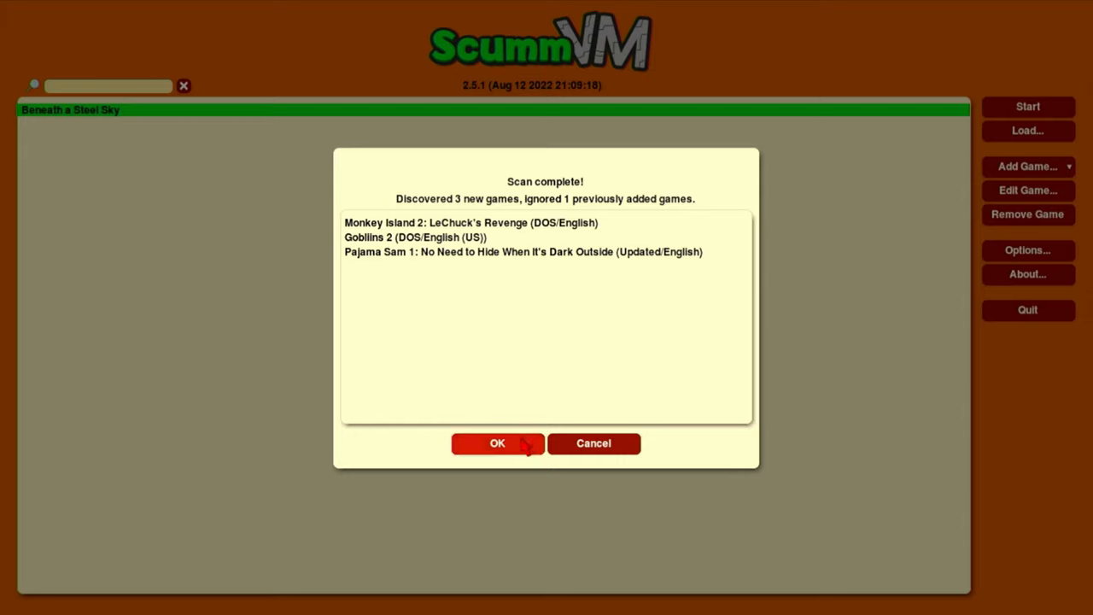
Accept the three discovered games, return from Gobliins 2 to the launcher, and bring up global settings
left_click(499, 444)
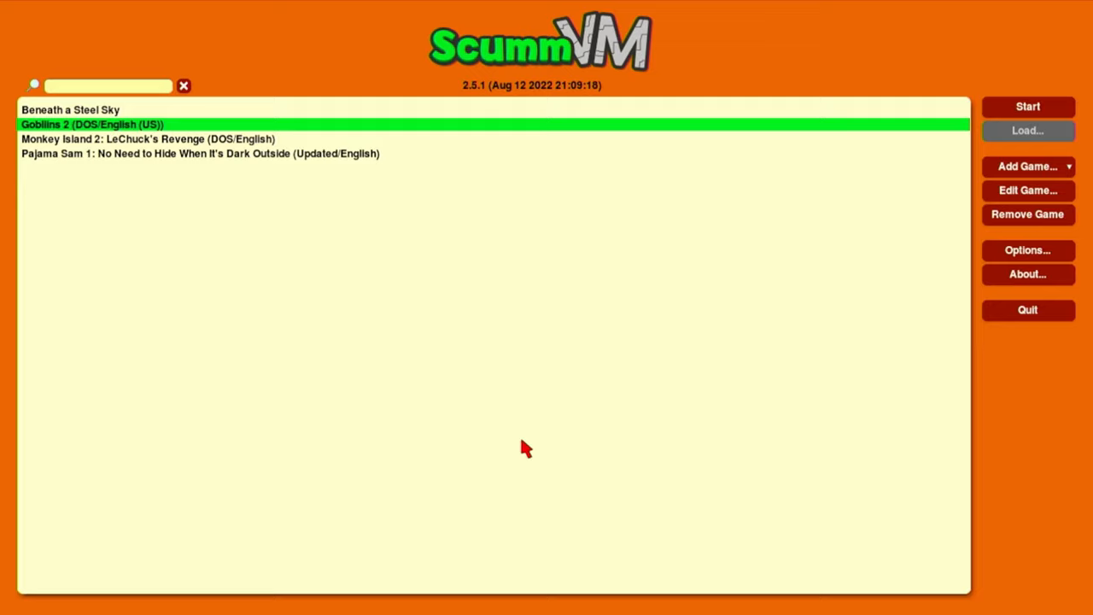
mouse_move(891, 123)
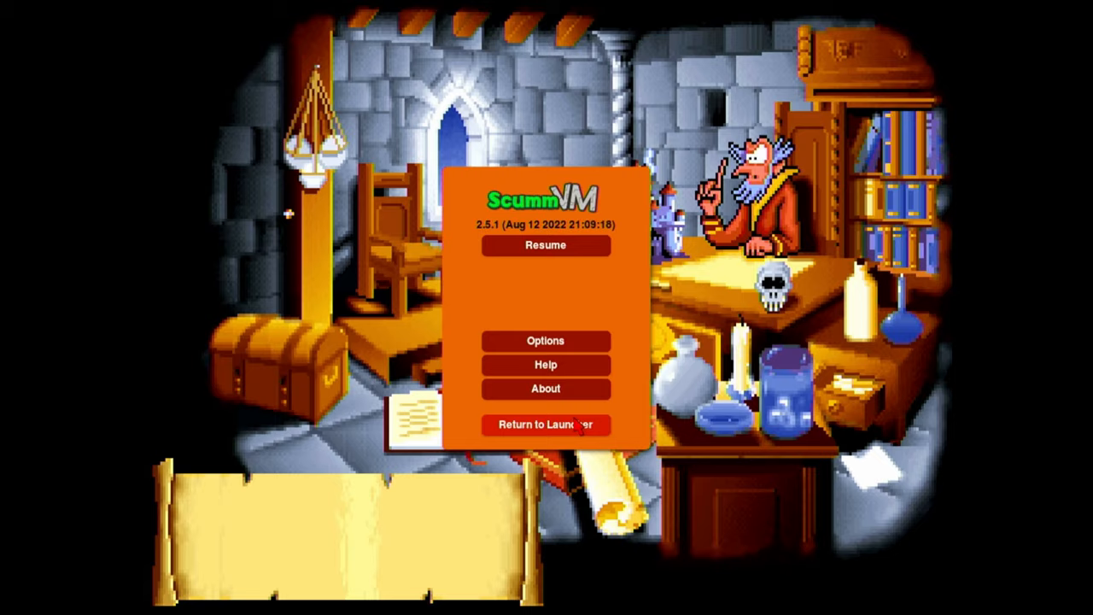
left_click(545, 423)
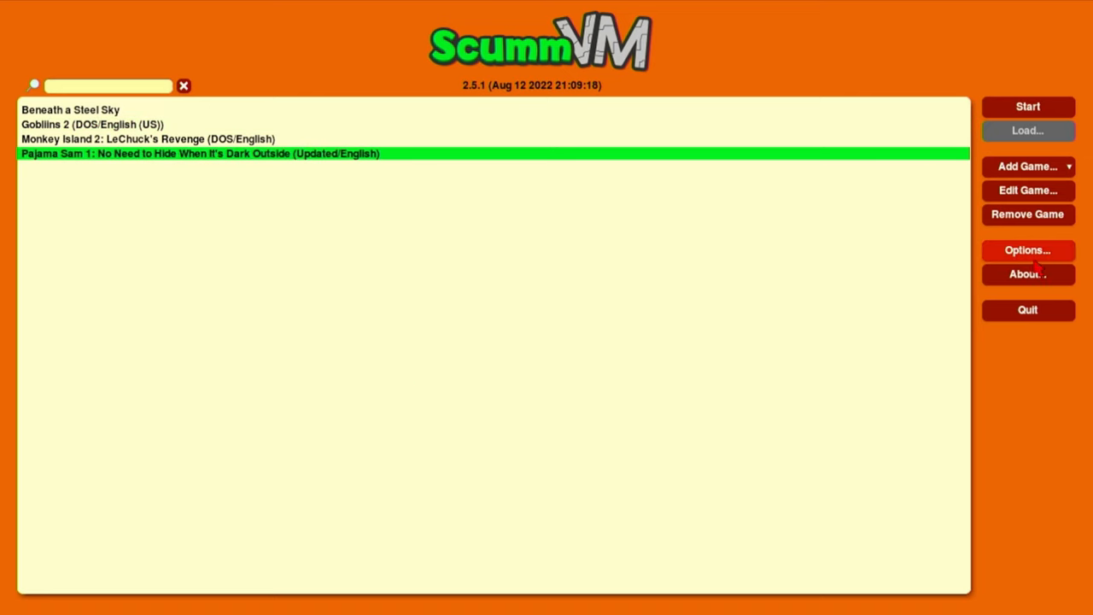
left_click(1028, 249)
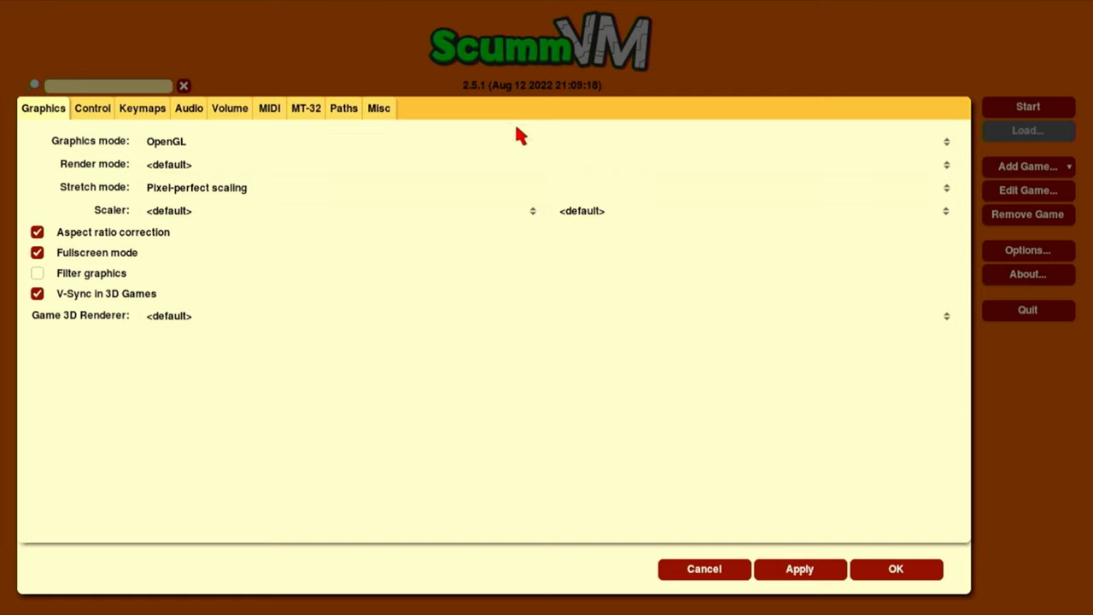
mouse_move(103, 163)
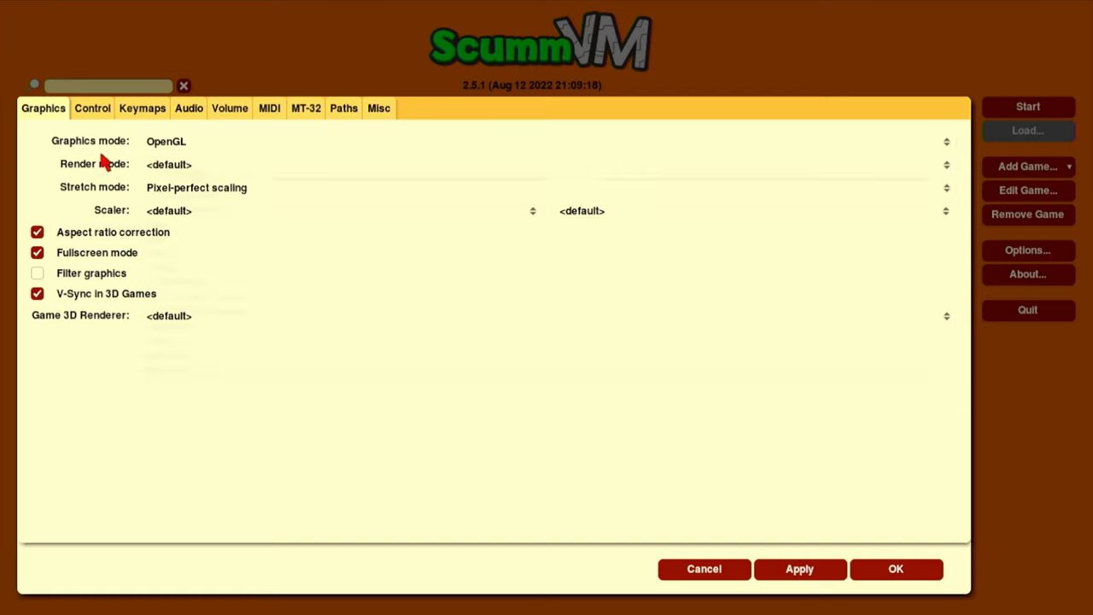